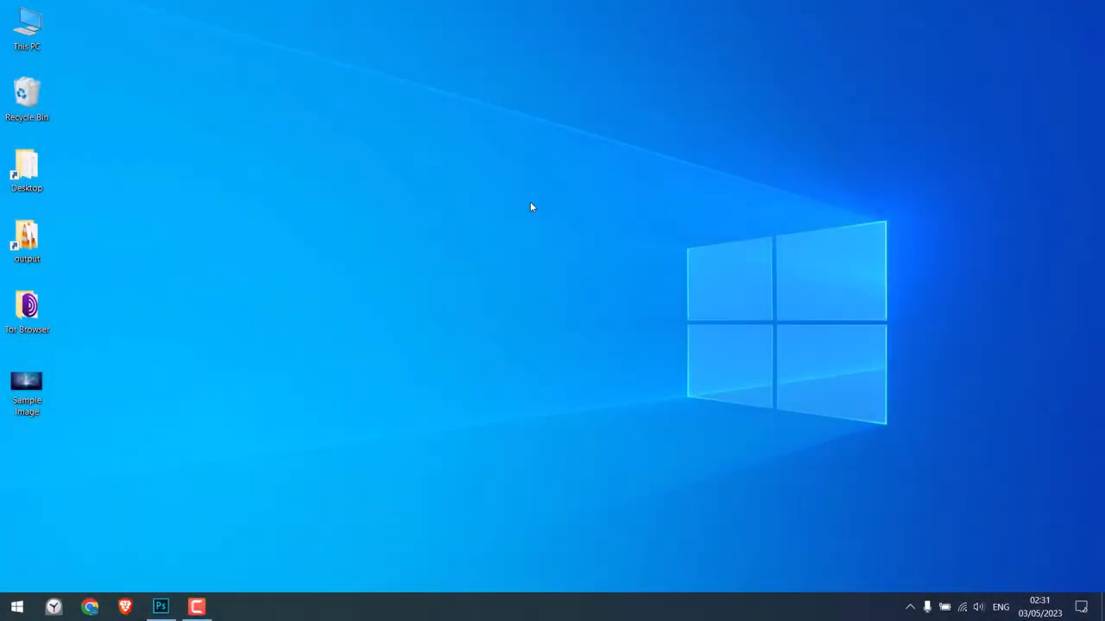
- Drag the original Sample Image into Photoshop and dismiss the 'cannot parse the file' error
{"action": "left_click_drag", "start_coordinate": [26, 393], "coordinate": [354, 246]}
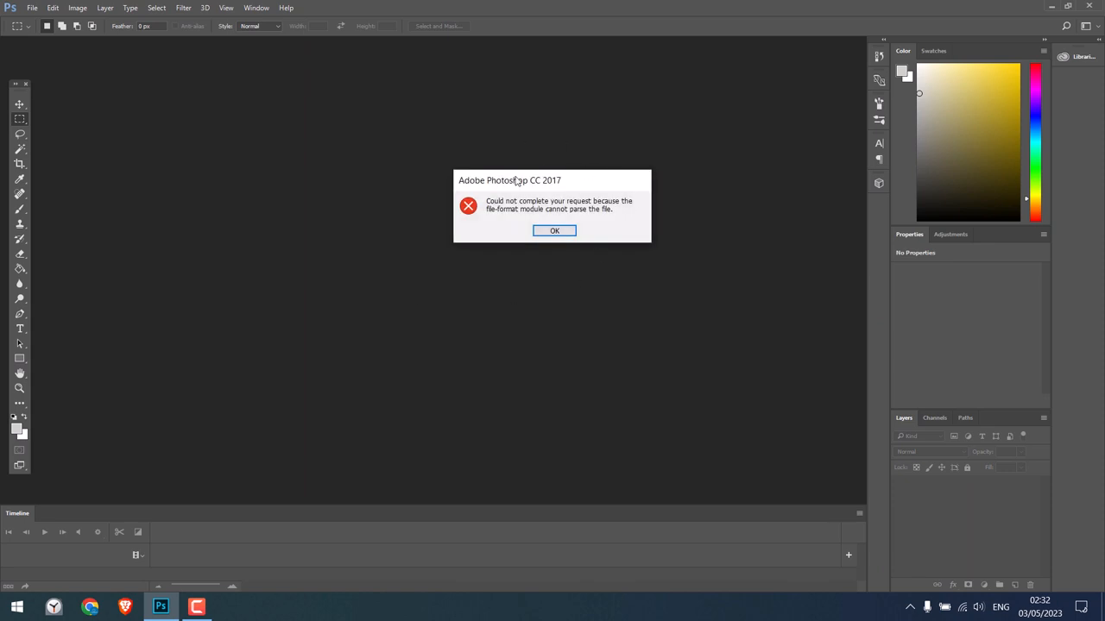
{"action": "left_click", "coordinate": [554, 230]}
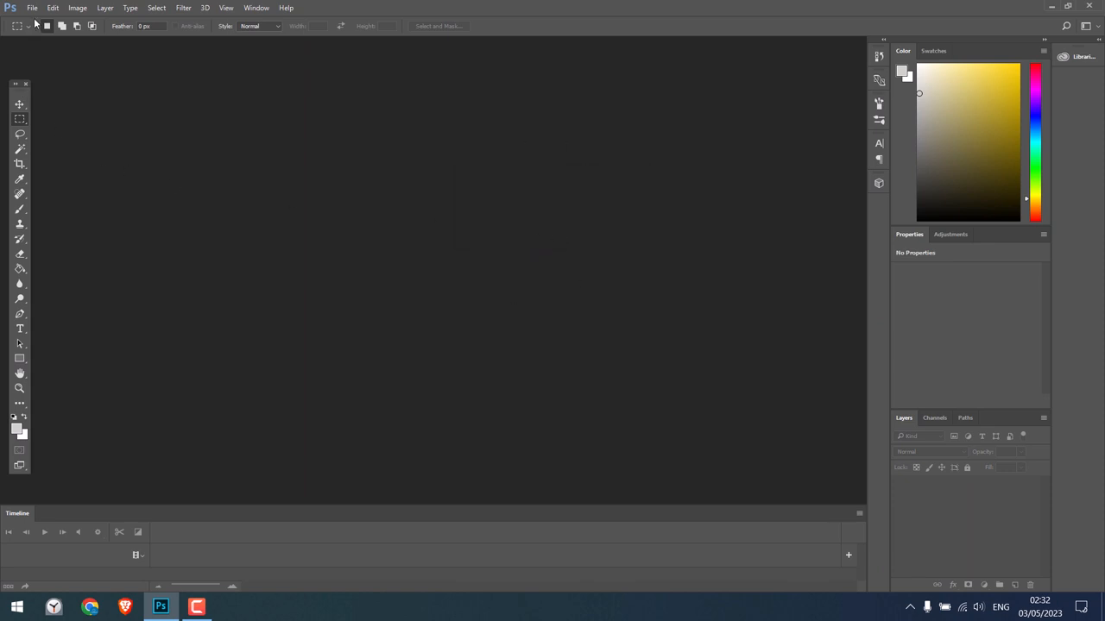
- Retry Sample Image via File > Open, dismiss the parse error, then open it in Paint
{"action": "left_click", "coordinate": [32, 8]}
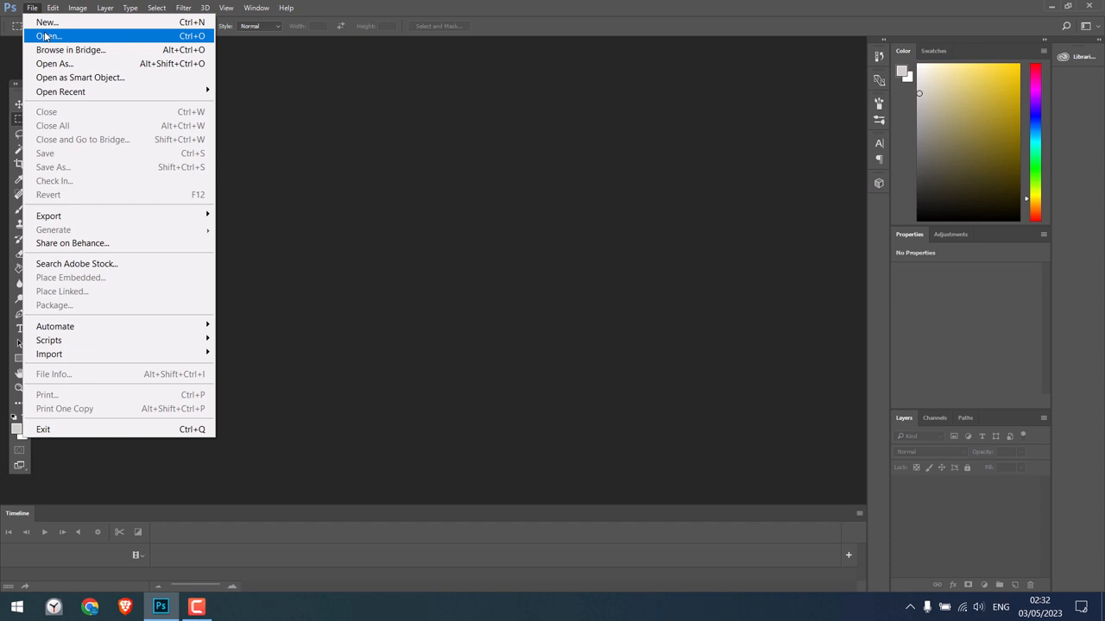
{"action": "left_click", "coordinate": [48, 36]}
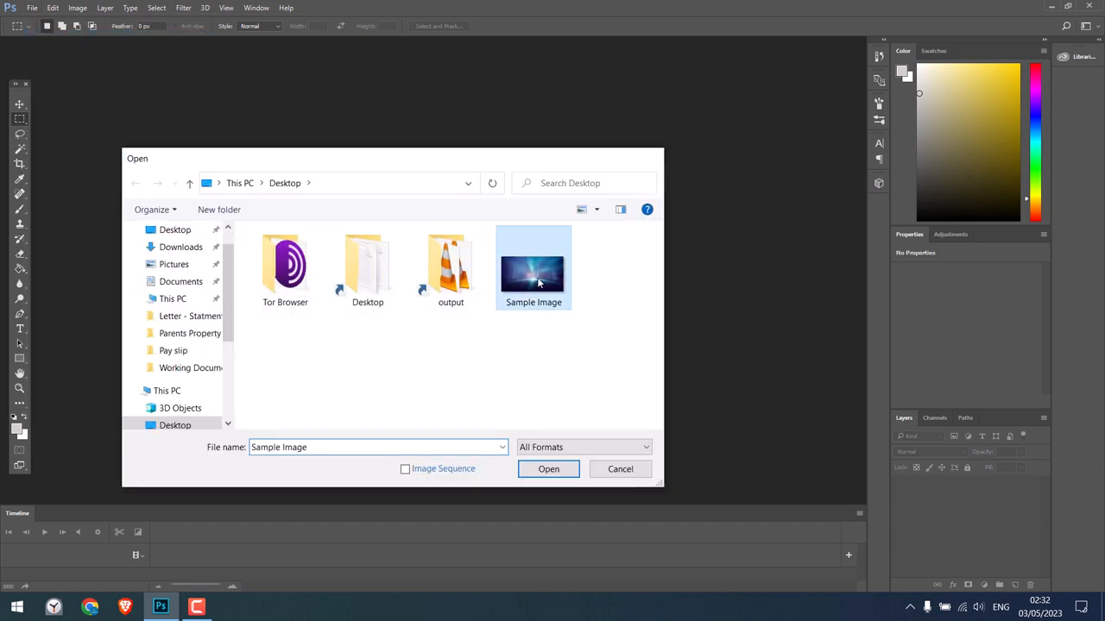
{"action": "left_click", "coordinate": [548, 469]}
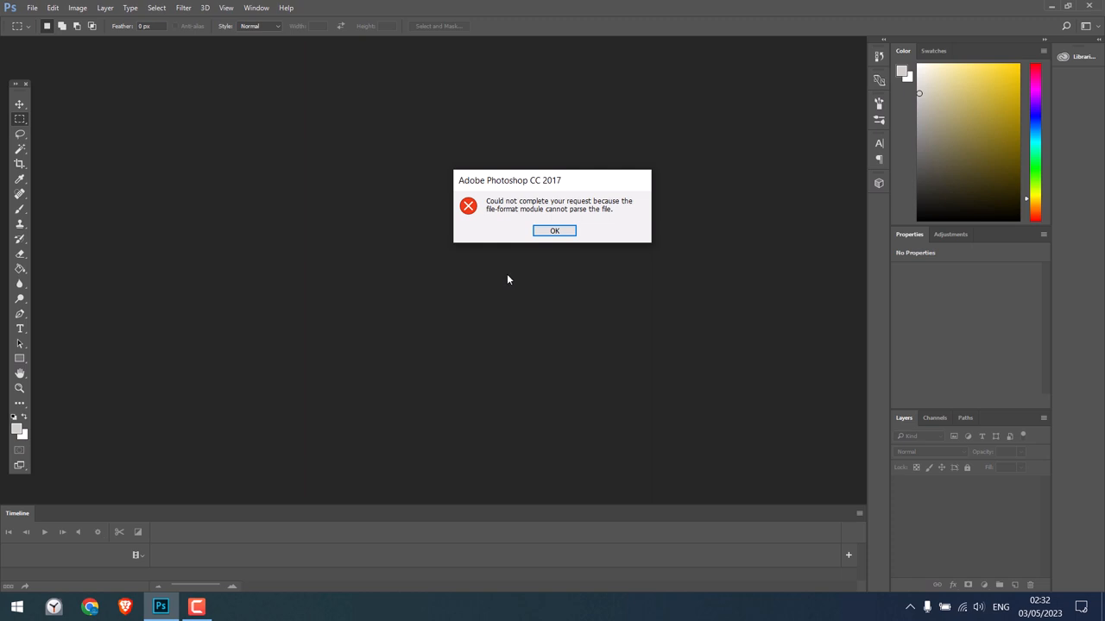
{"action": "left_click", "coordinate": [554, 231]}
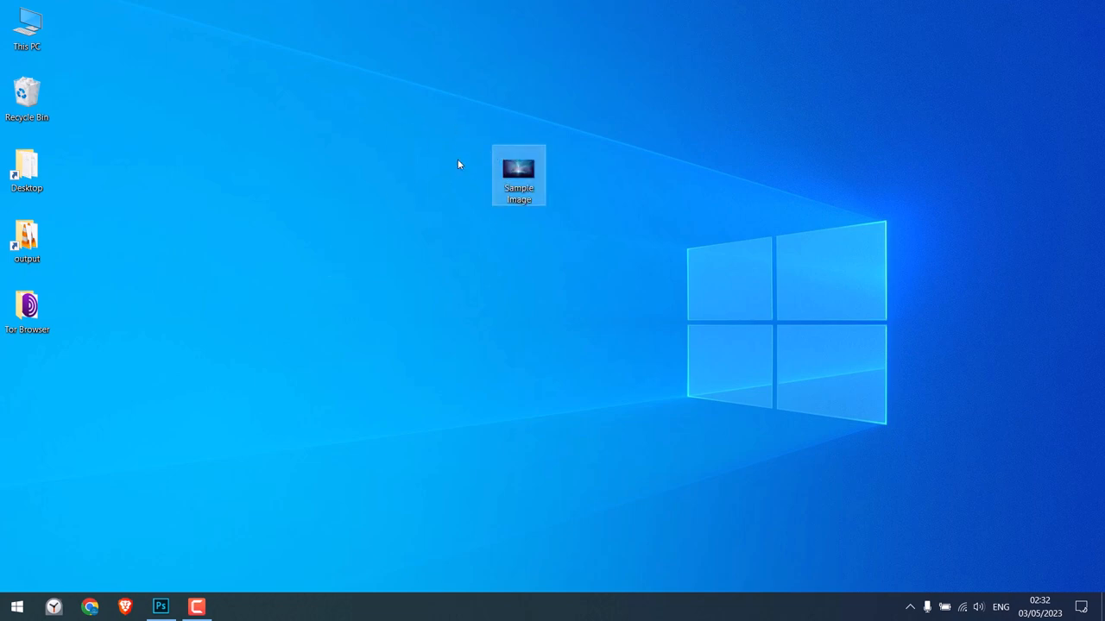
{"action": "right_click", "coordinate": [519, 175]}
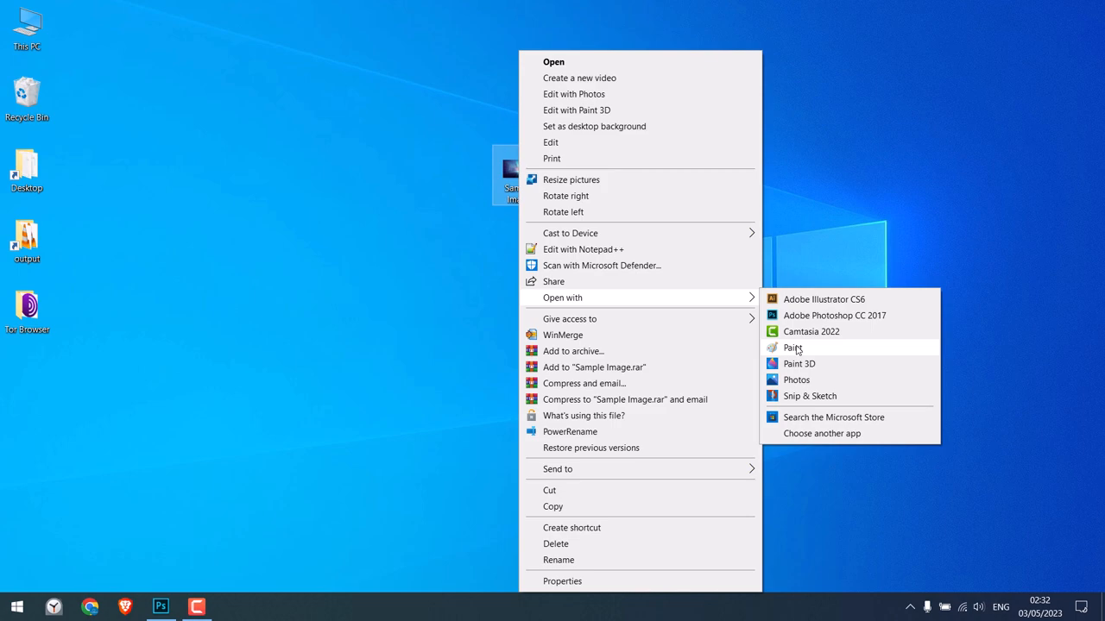
{"action": "left_click", "coordinate": [792, 347]}
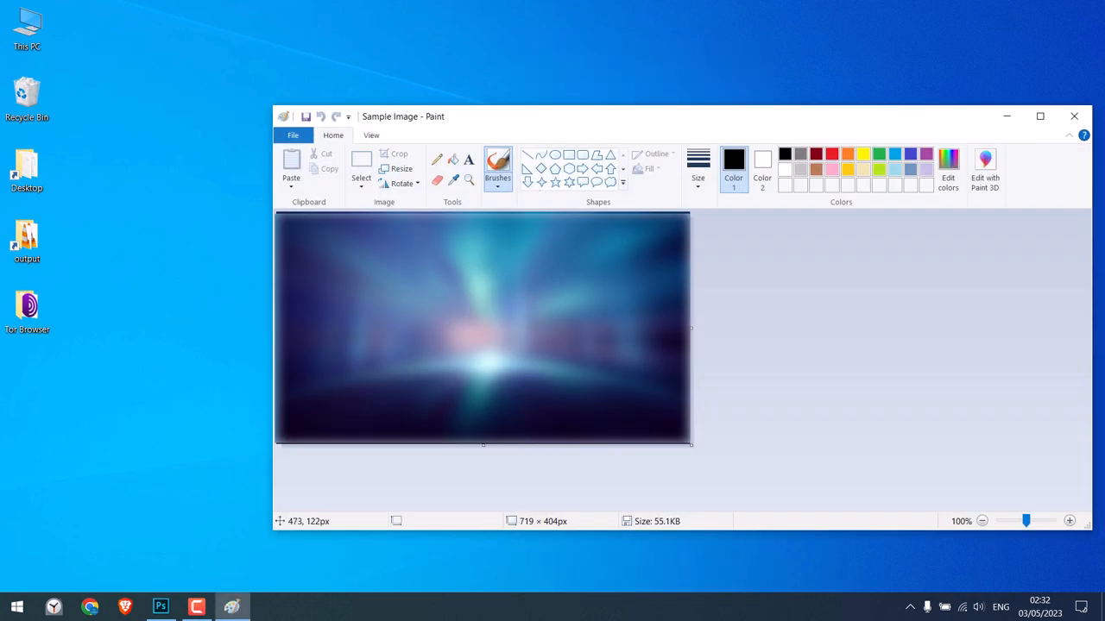
- Save the image as PNG 'Sample Image N', close Paint, and drag it into Photoshop
{"action": "left_click", "coordinate": [293, 136]}
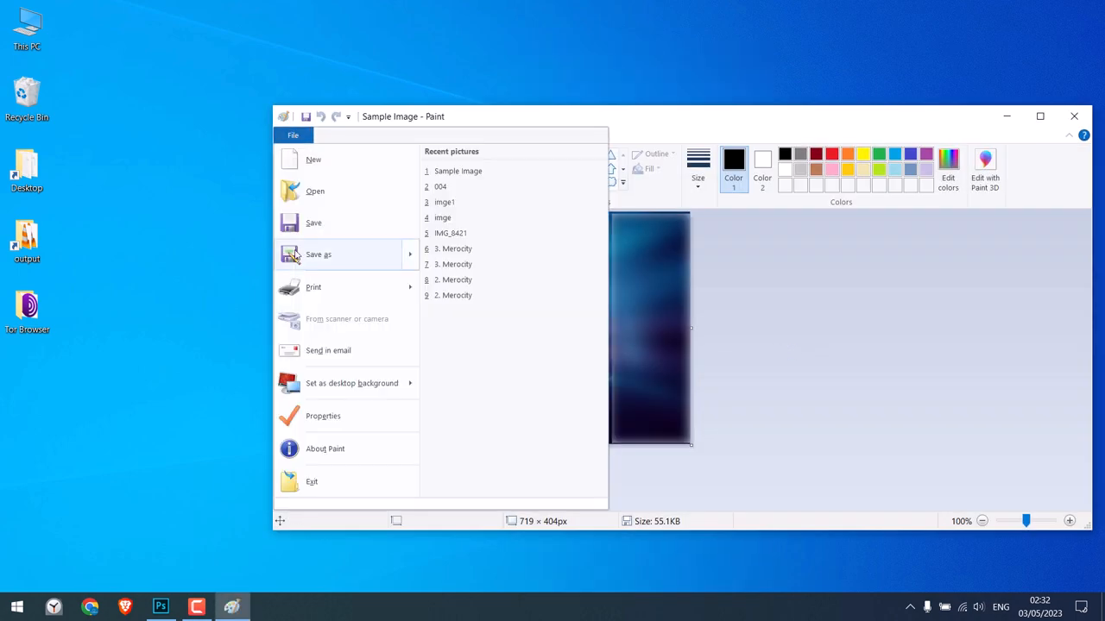
{"action": "left_click", "coordinate": [318, 254]}
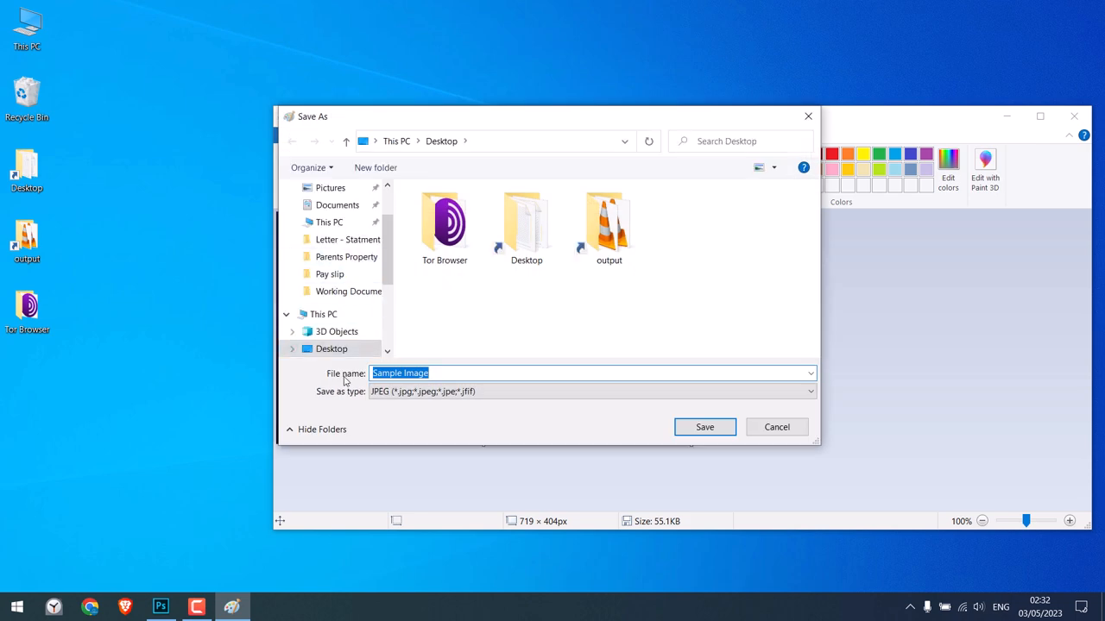
{"action": "left_click", "coordinate": [809, 391]}
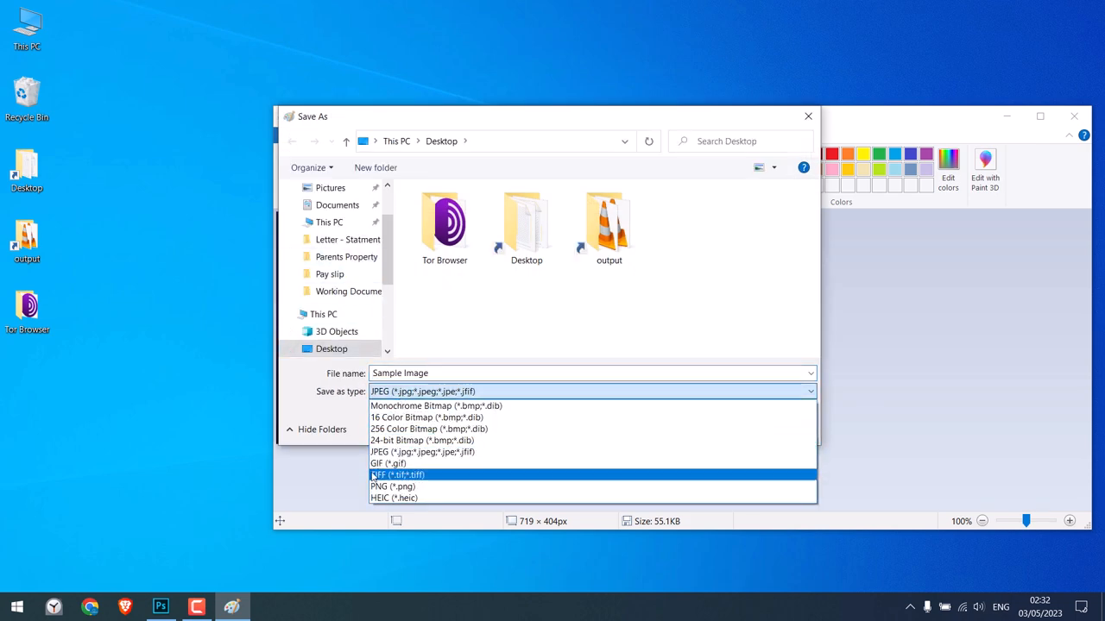
{"action": "left_click", "coordinate": [393, 486]}
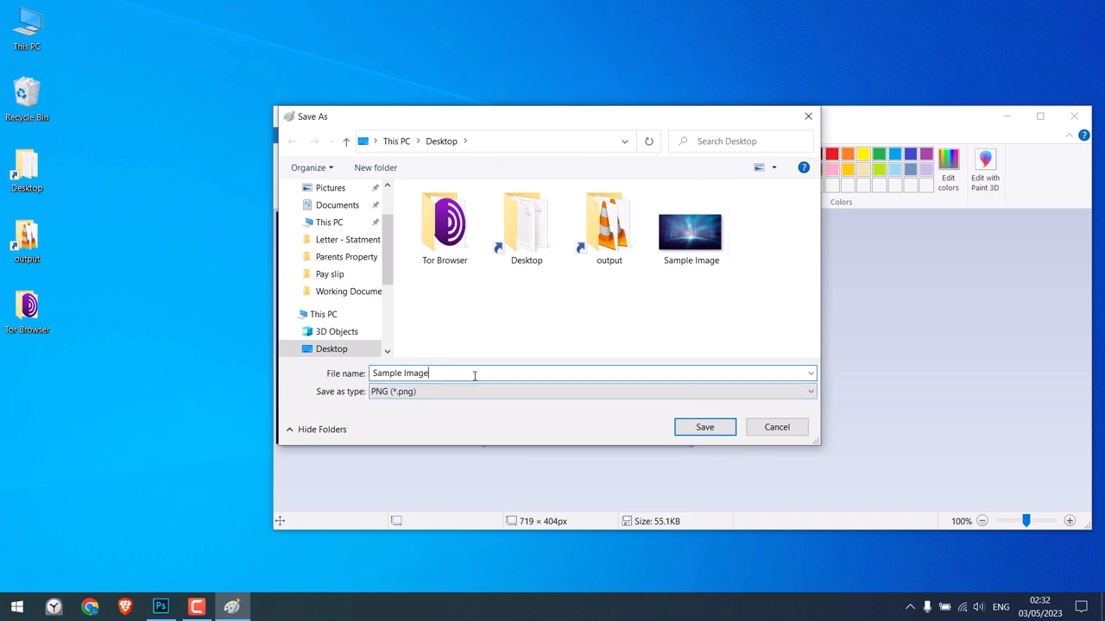
{"action": "type", "text": "N"}
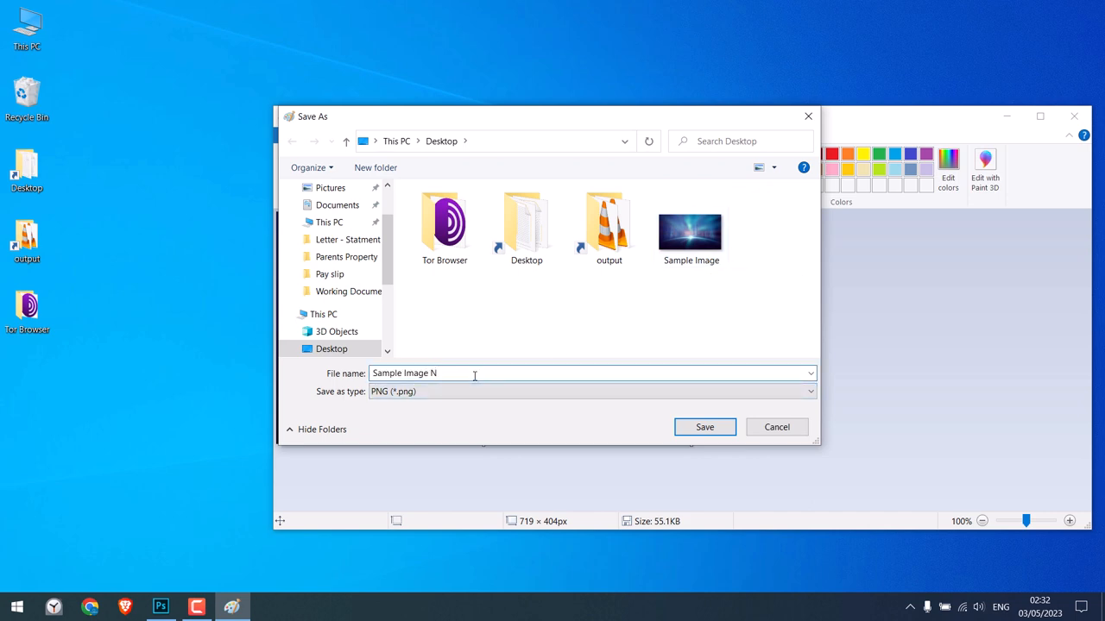
{"action": "left_click", "coordinate": [705, 427]}
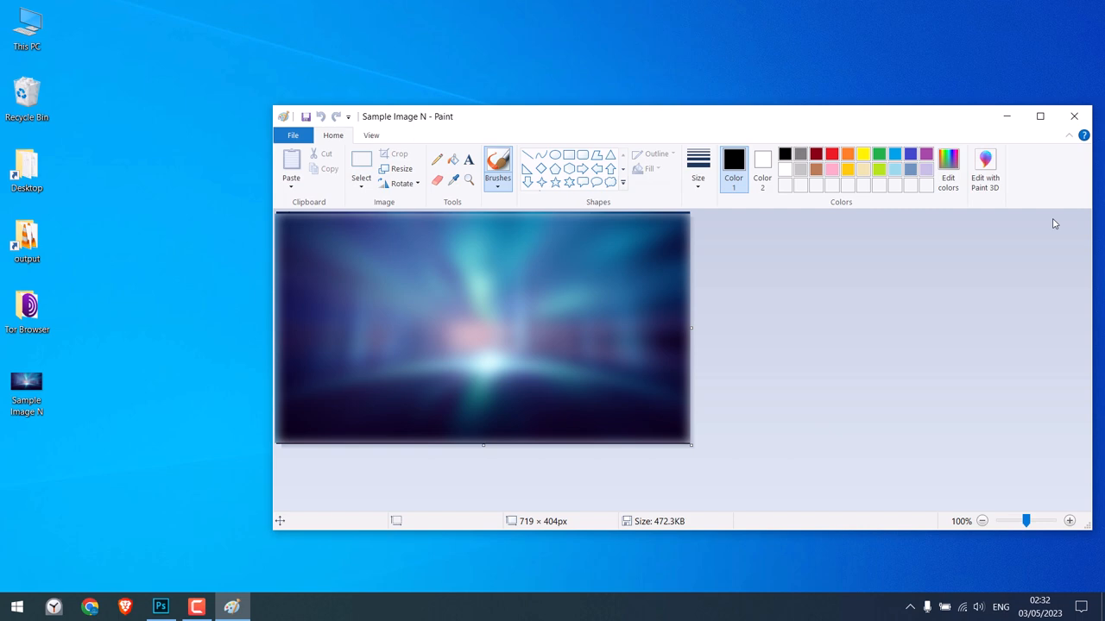
{"action": "left_click", "coordinate": [1074, 115]}
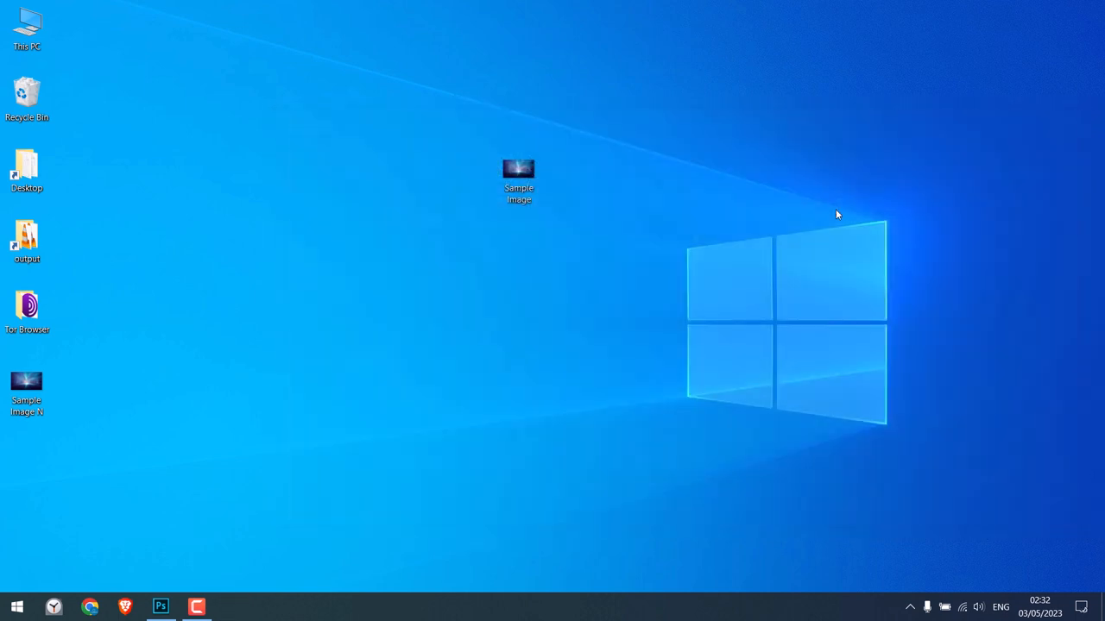
{"action": "left_click_drag", "start_coordinate": [26, 392], "coordinate": [245, 246]}
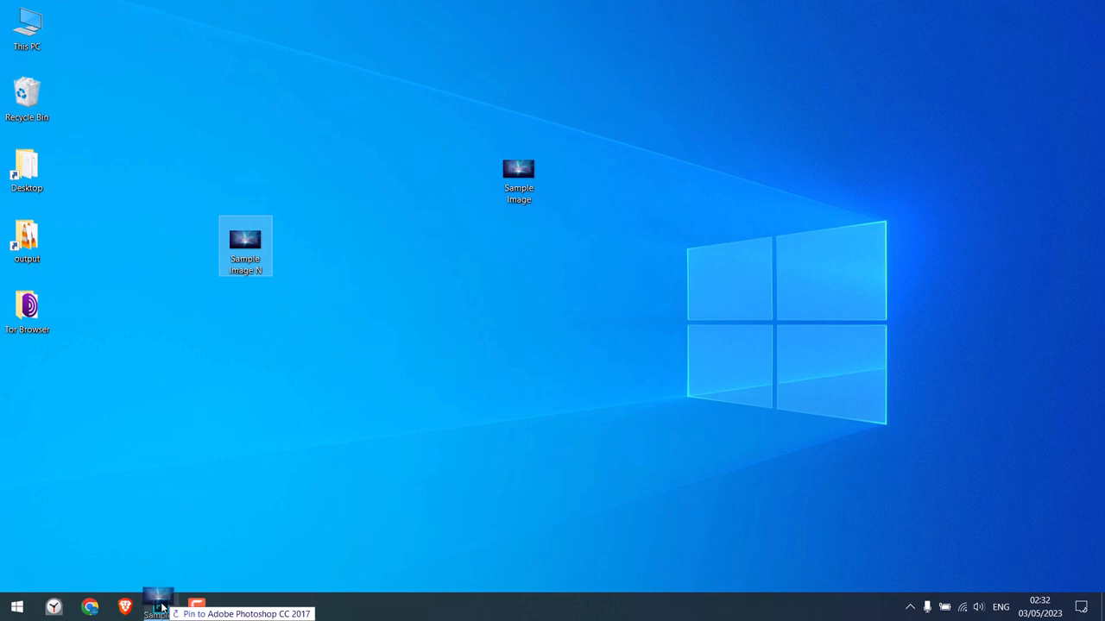
- Open Sample Image N in Photoshop, then try placing Sample Image.png and dismiss the error
{"action": "left_click", "coordinate": [158, 606]}
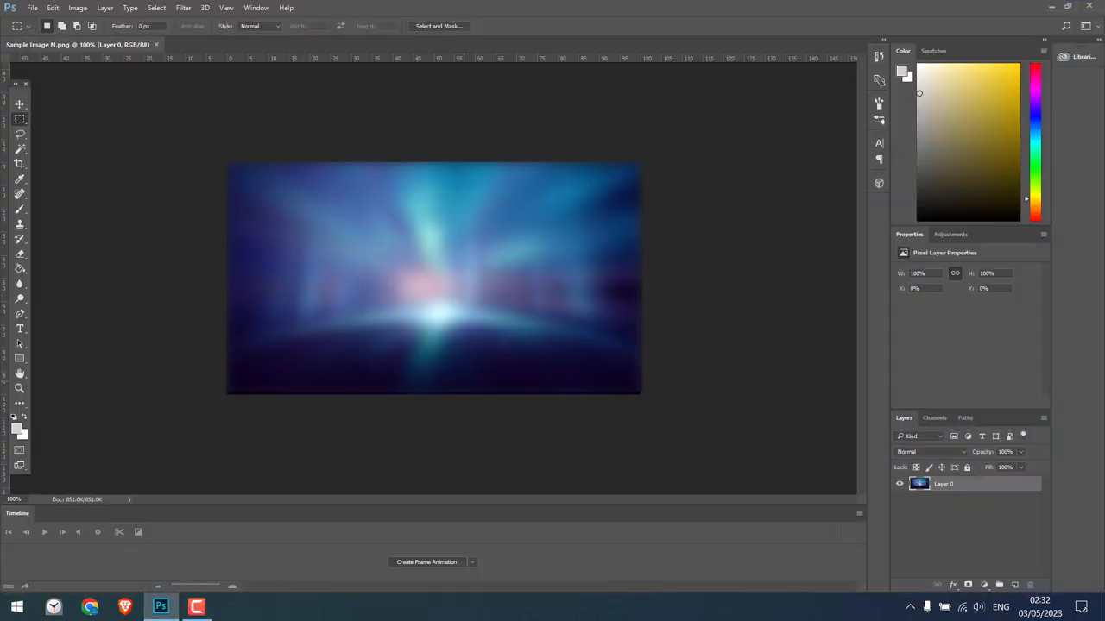
{"action": "left_click", "coordinate": [1072, 7]}
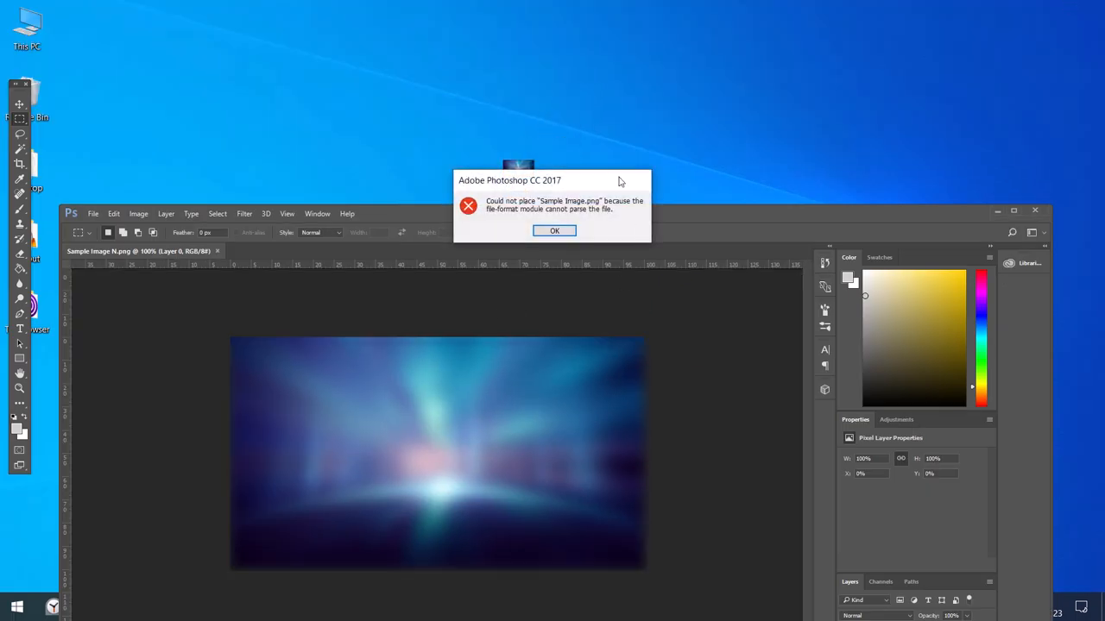
{"action": "left_click", "coordinate": [554, 230]}
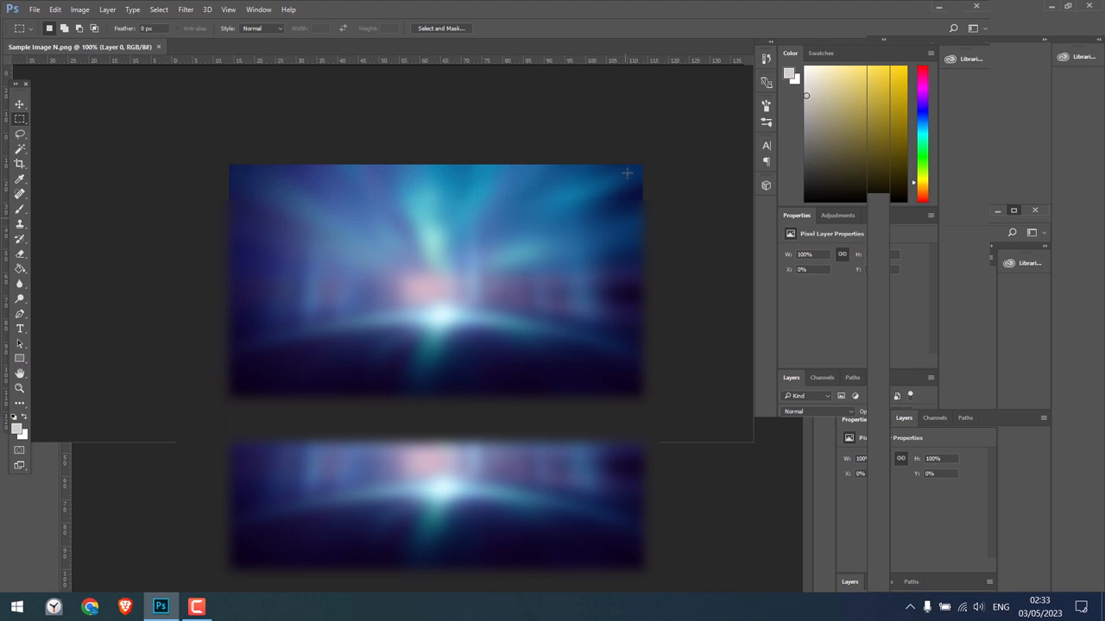